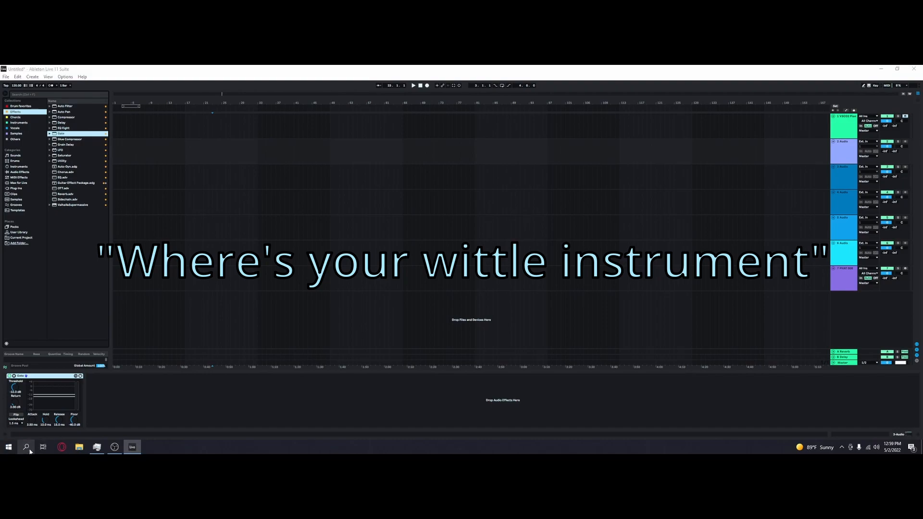
Bring up Windows Search and look for 'CAMERA'
left_click(26, 447)
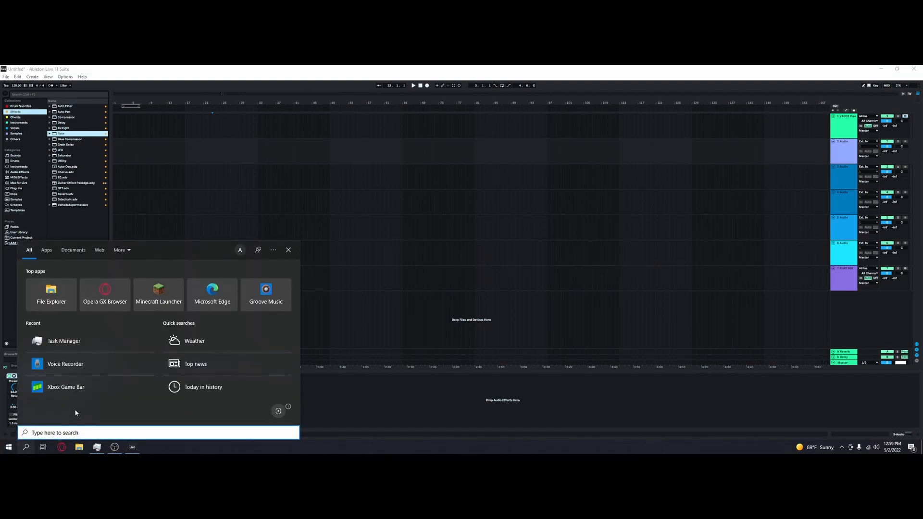
type("CAMERA")
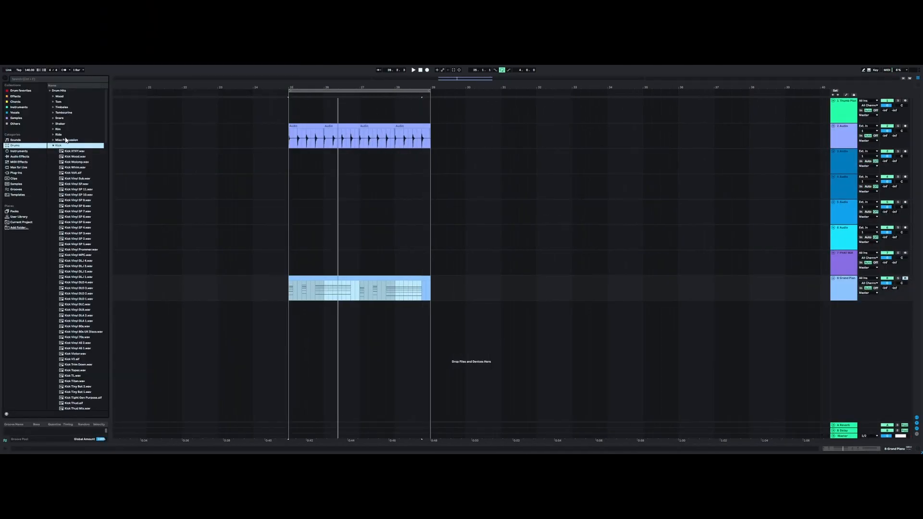
Audition a different kick sample from the Drums > Kick library
left_click(67, 156)
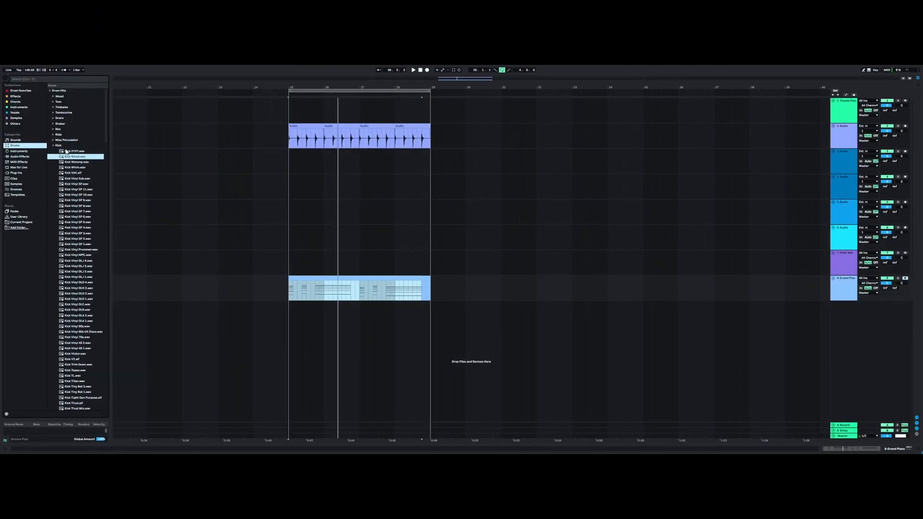